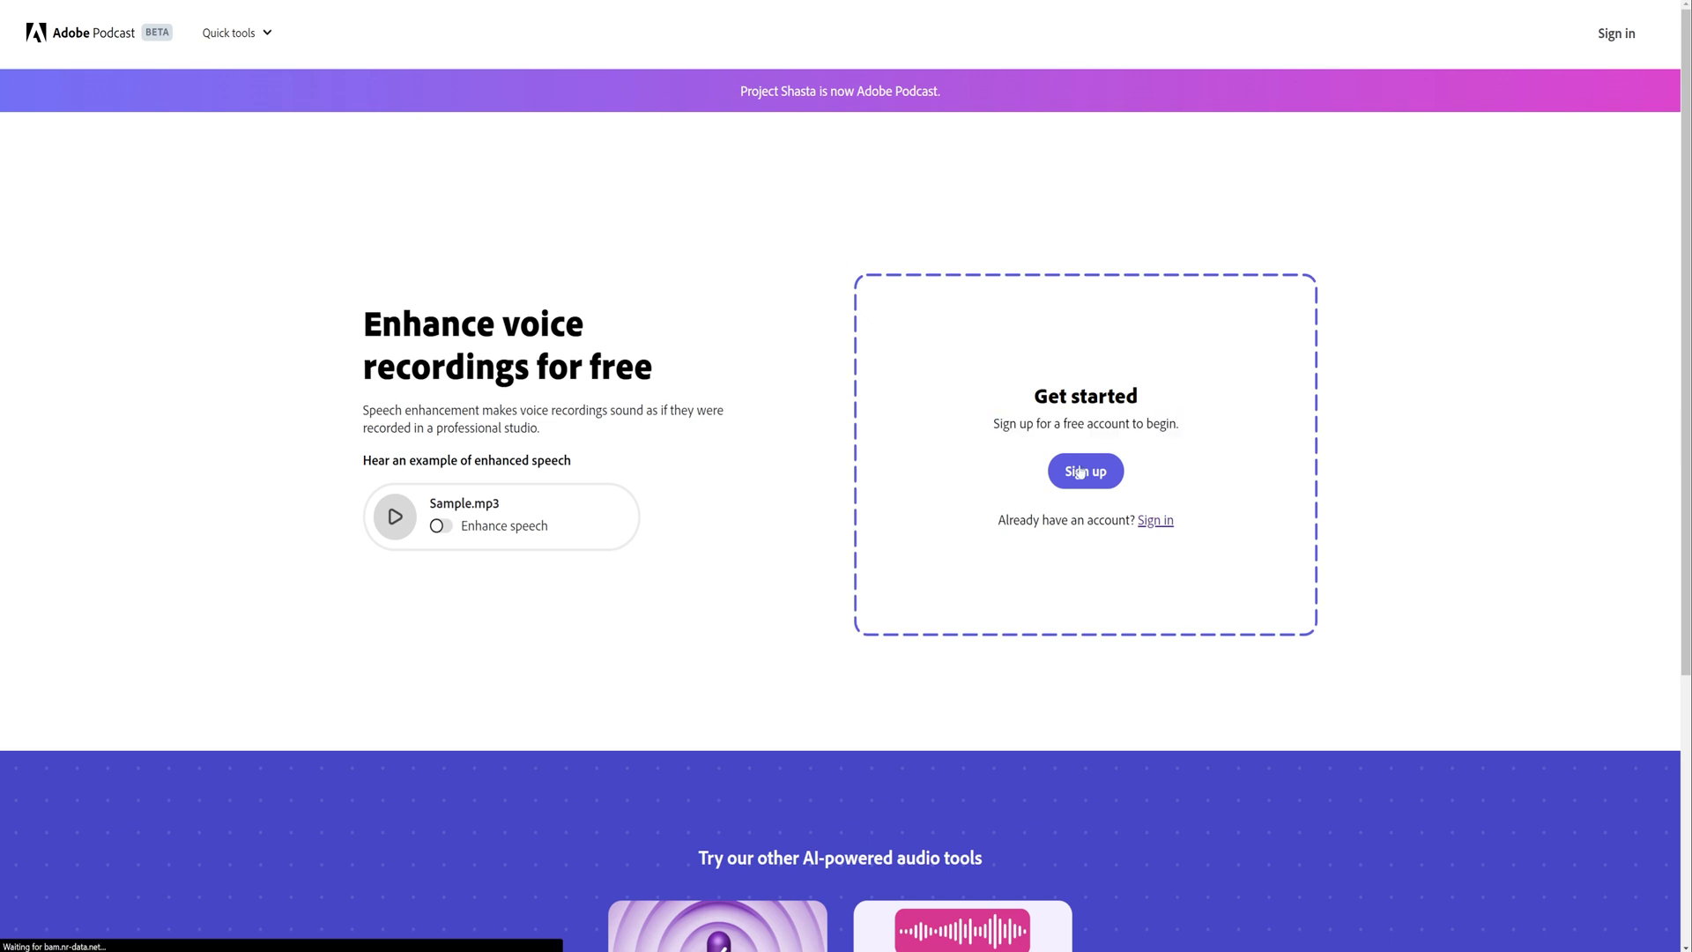
- Sign in to an existing Adobe account from the Enhance Speech Get started panel
left_click(1084, 471)
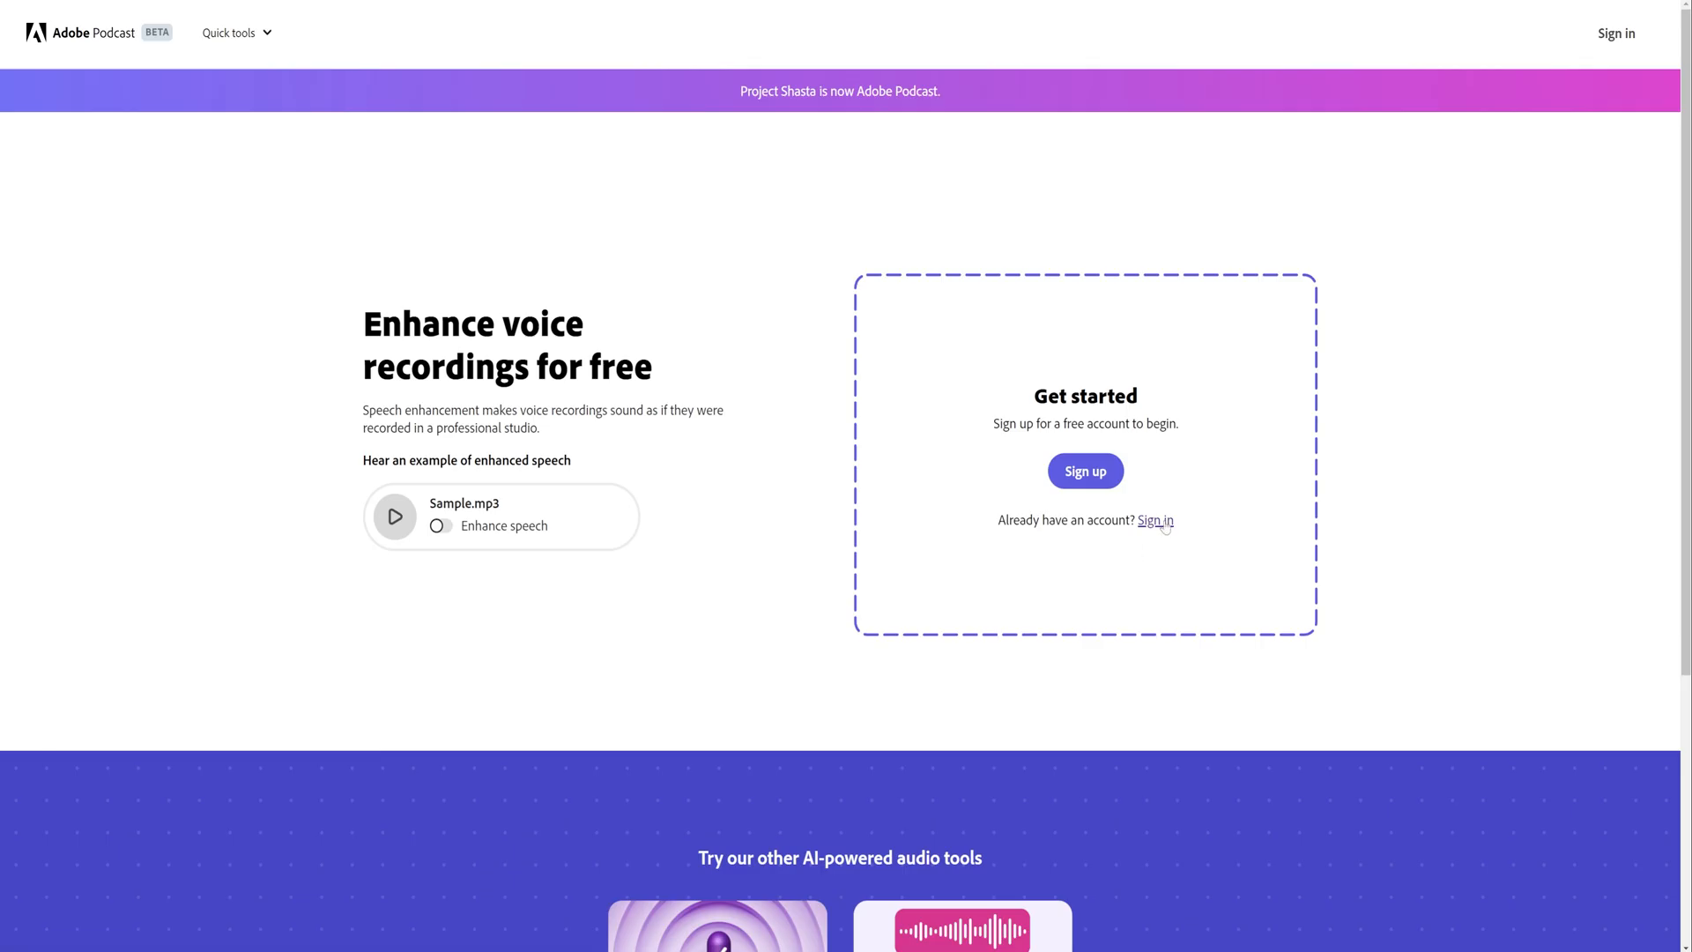
left_click(1154, 520)
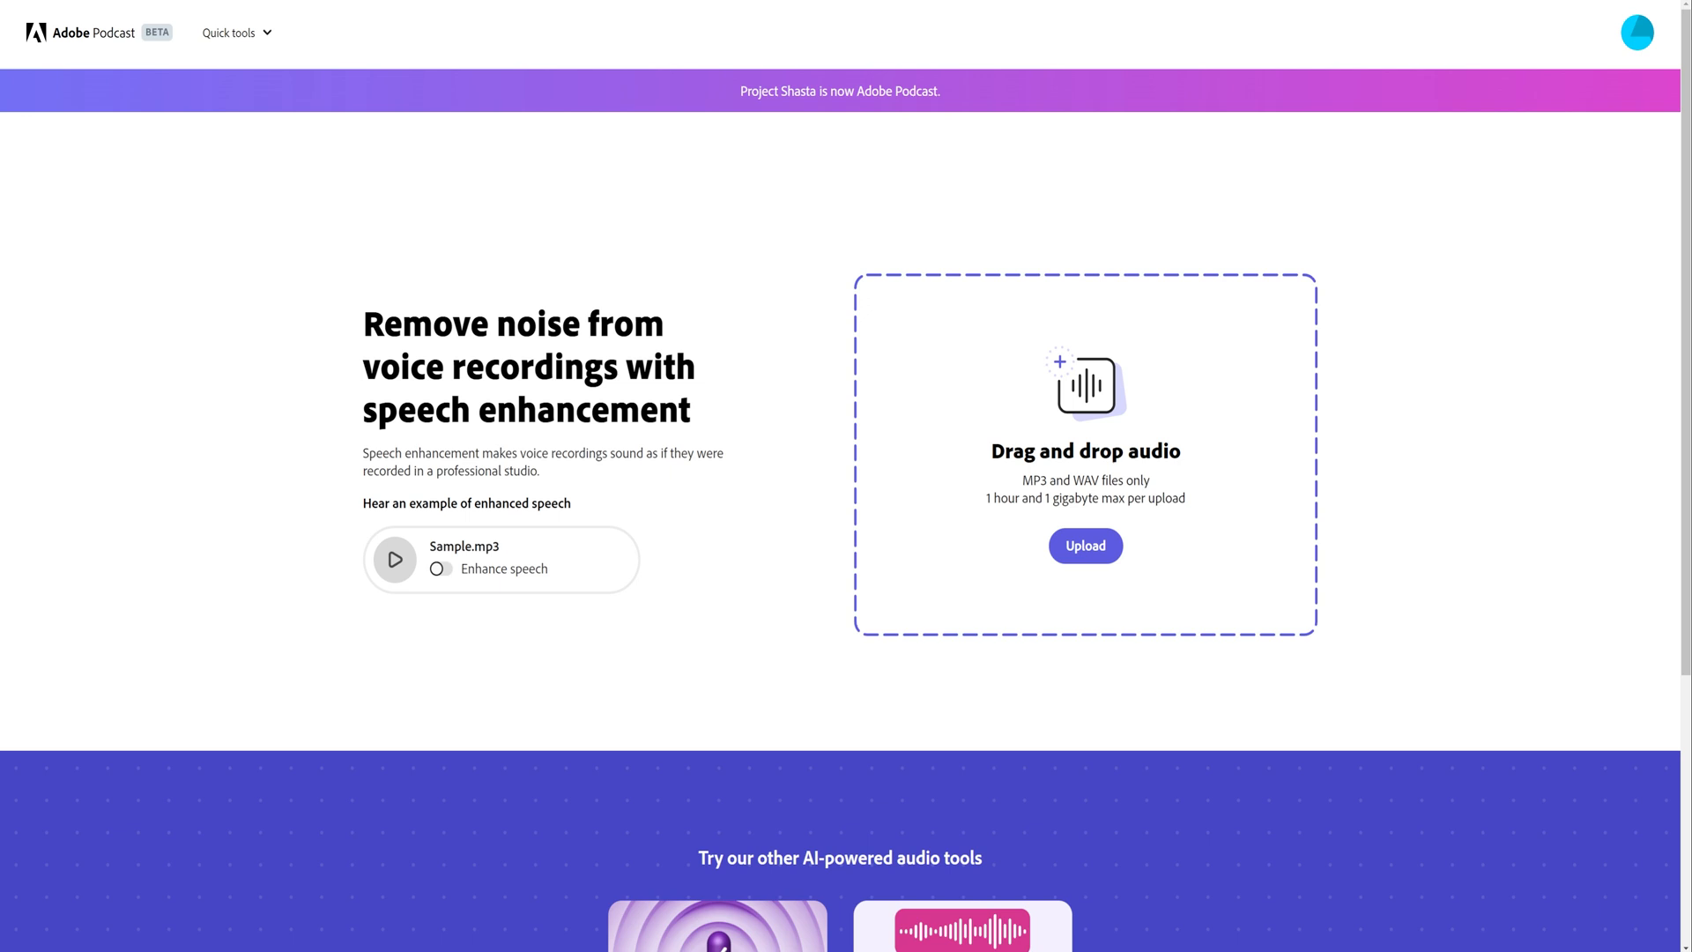
mouse_move(1191, 458)
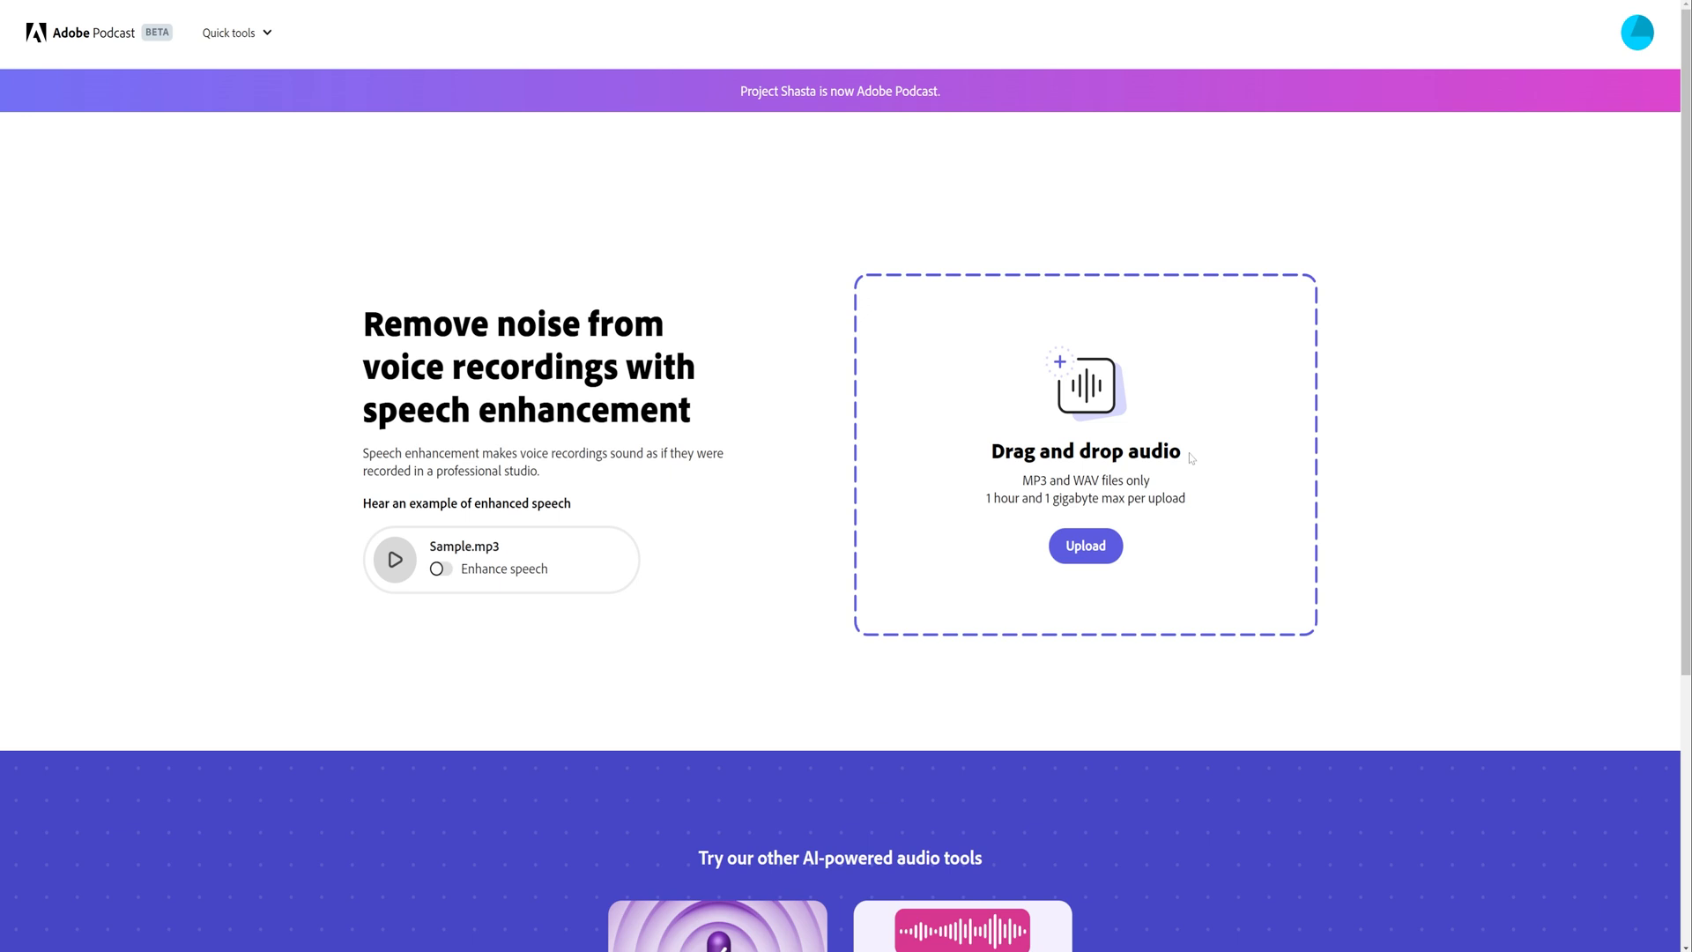
mouse_move(1085, 531)
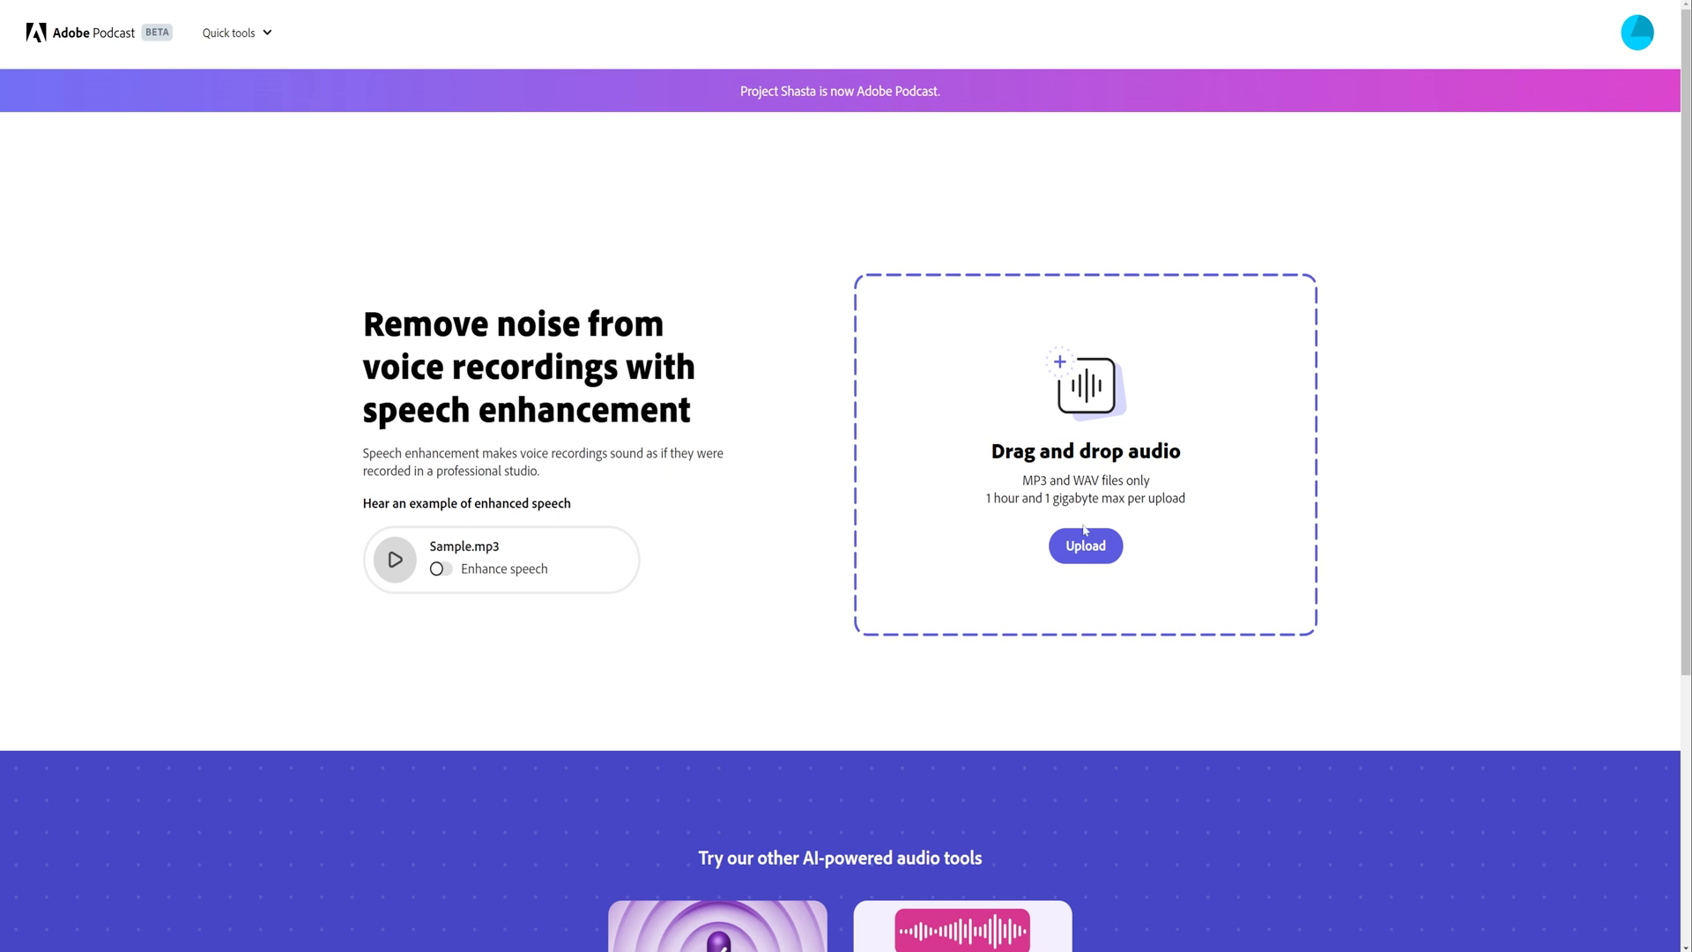
- Upload the TEST WAVE recording so speech enhancement starts processing it
left_click(1086, 545)
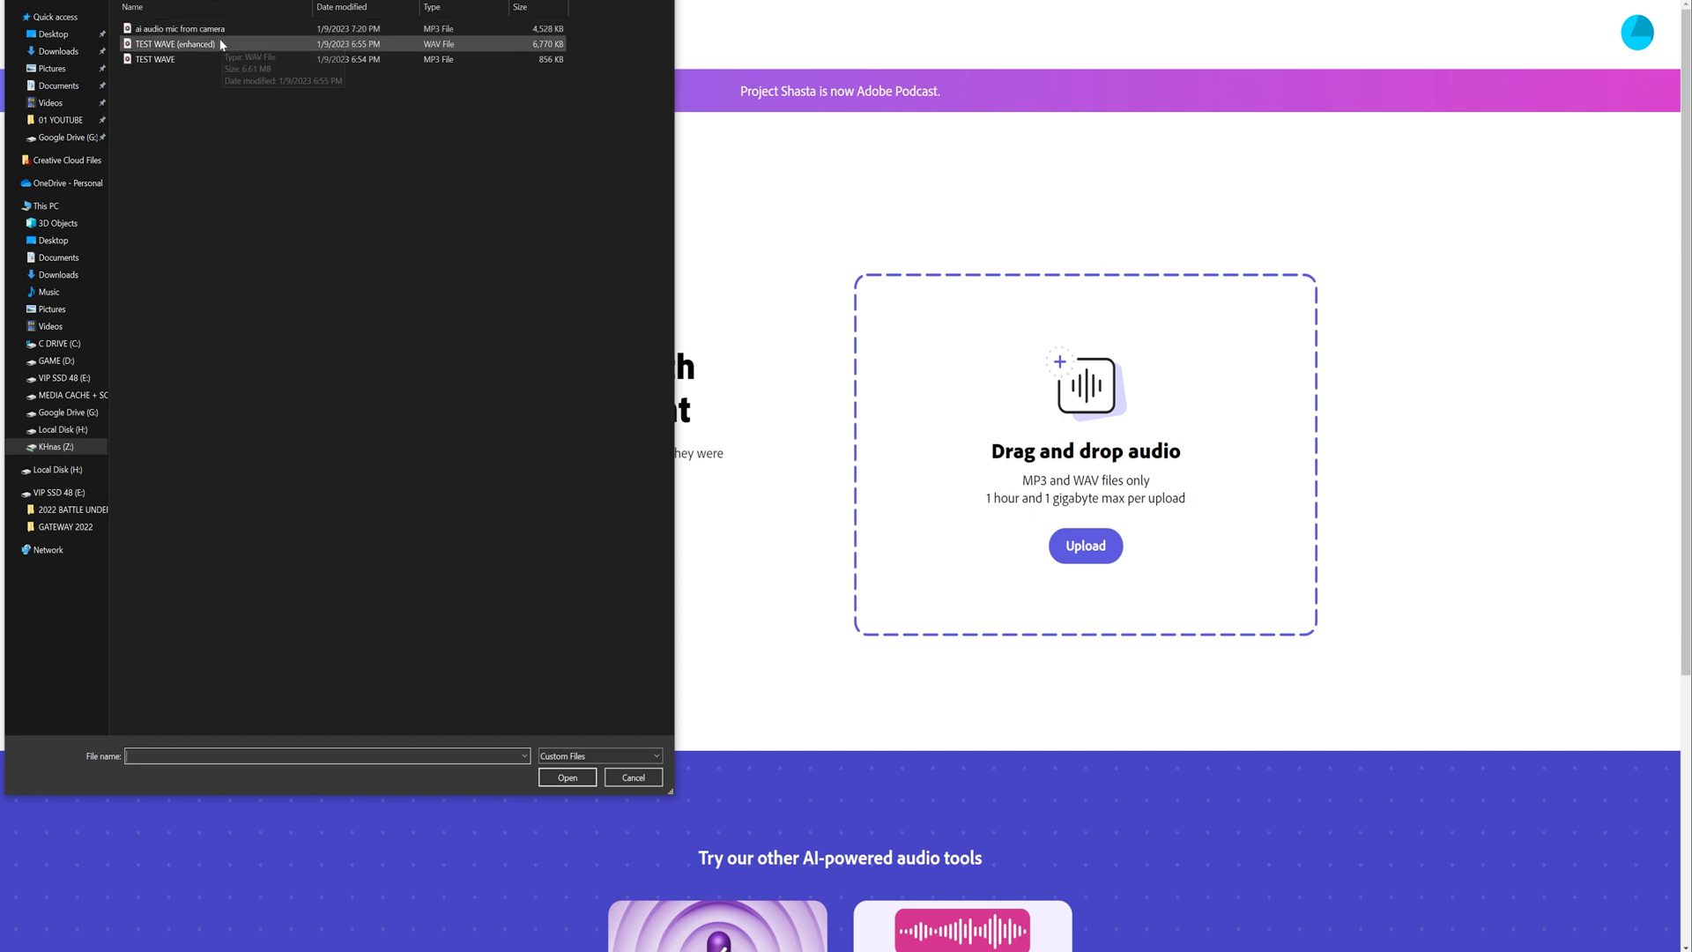
left_click(155, 59)
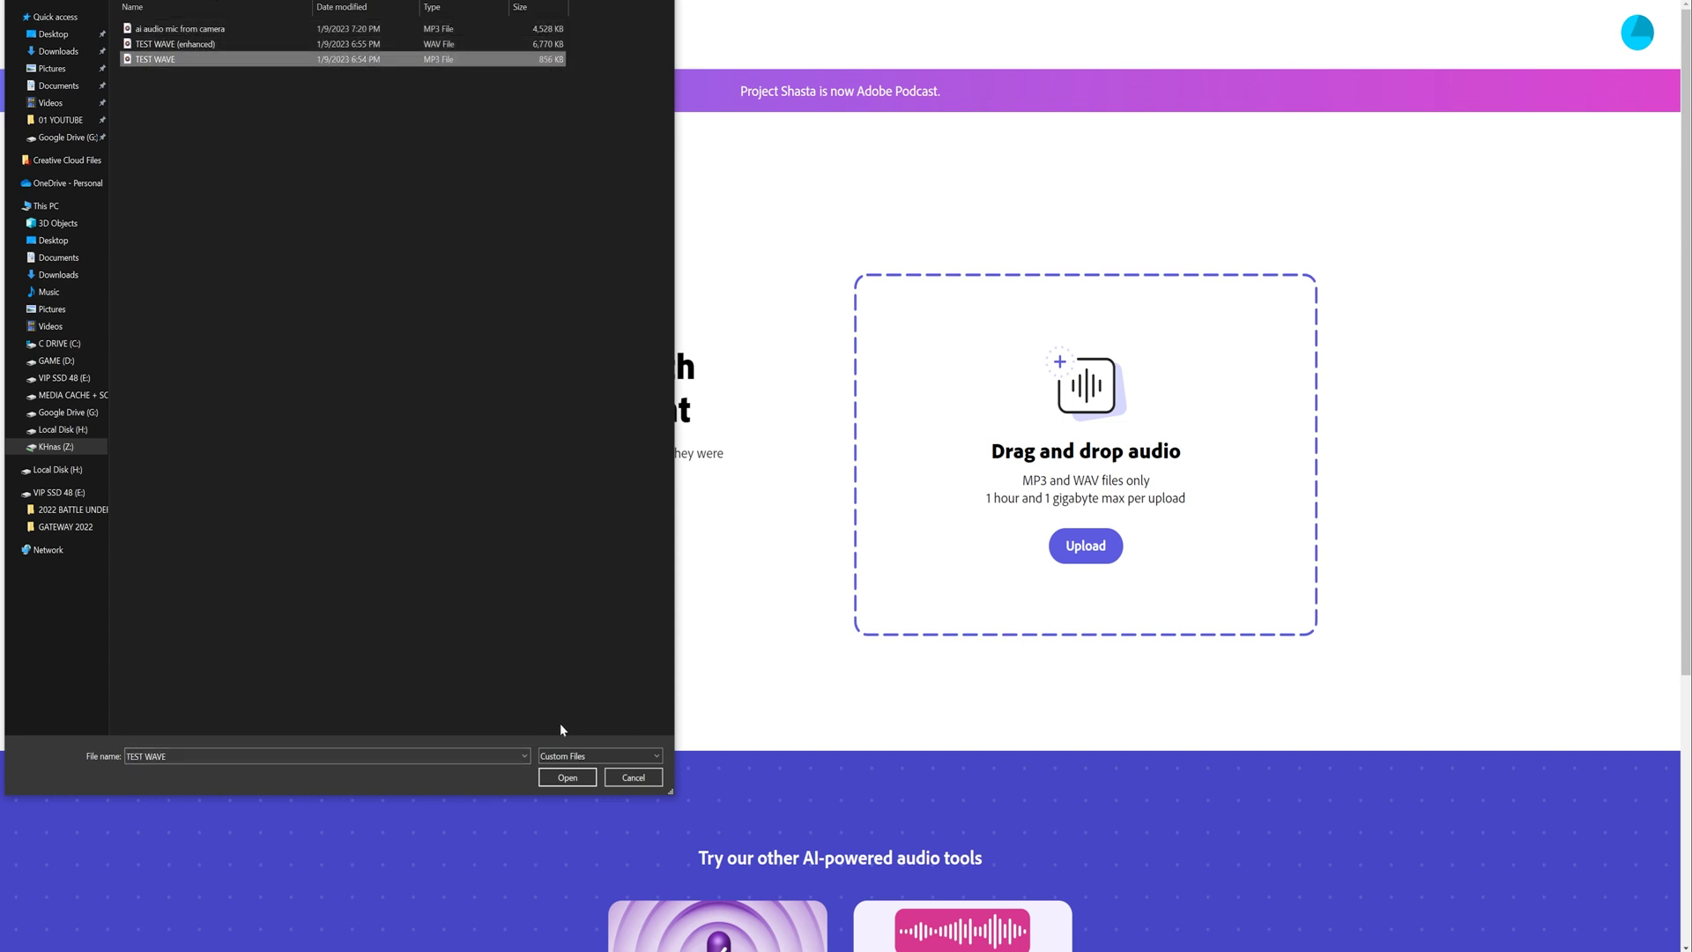
left_click(566, 777)
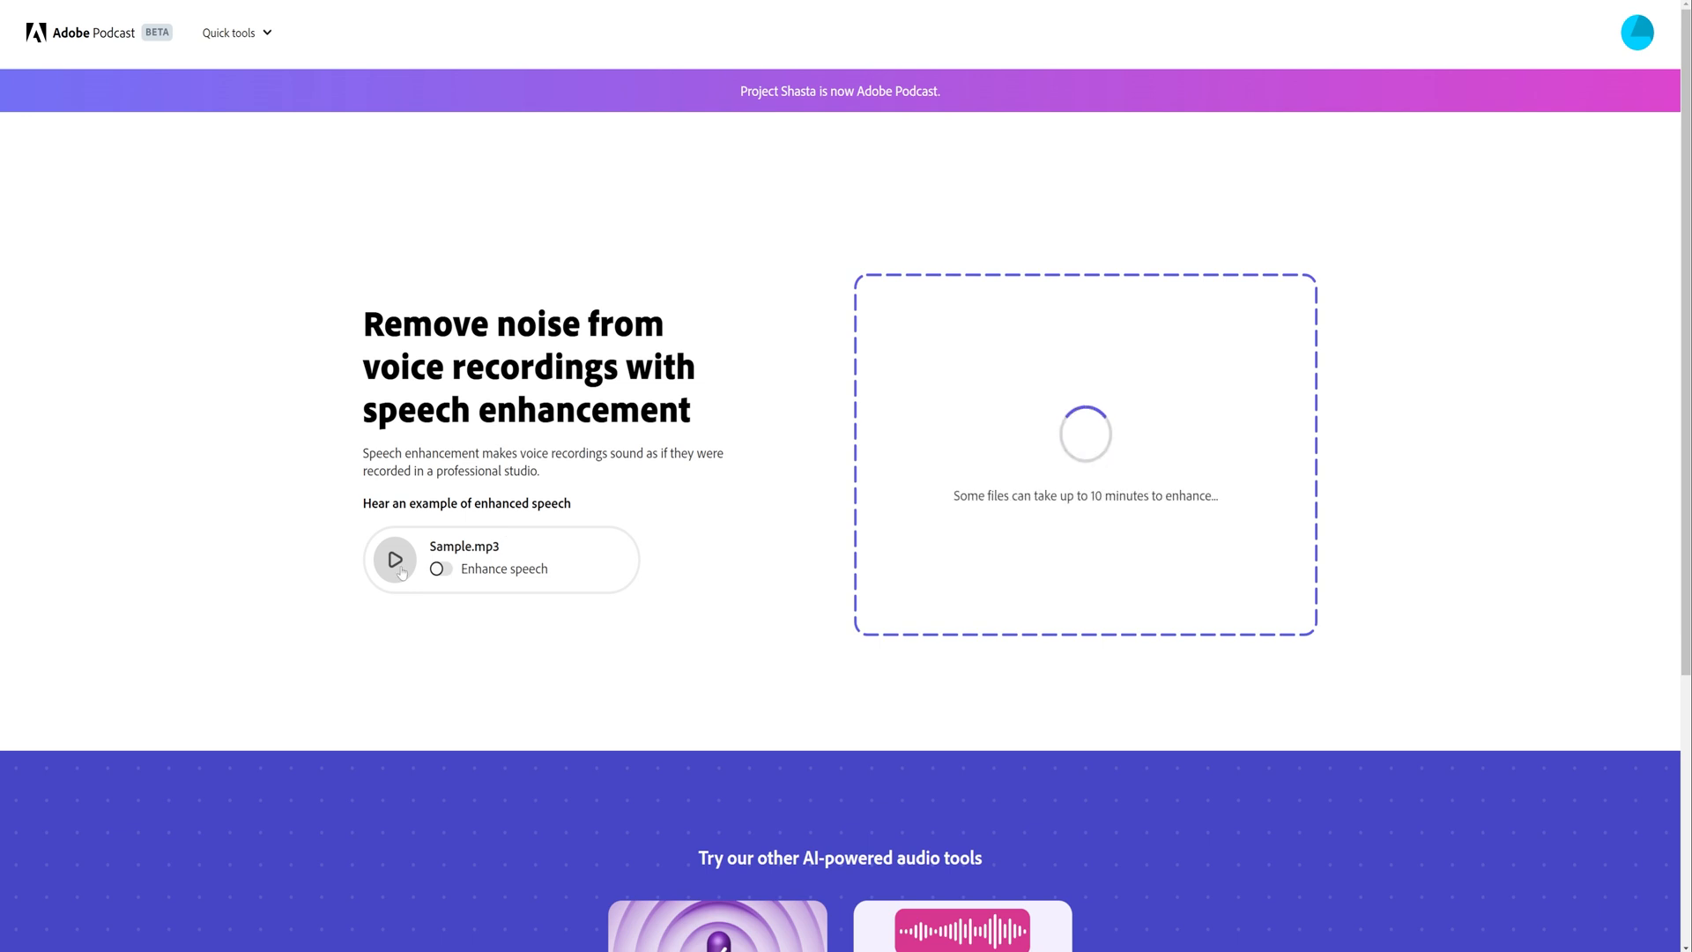
- Play Sample.mp3 and toggle Enhance speech on, off and on again to compare
left_click(393, 561)
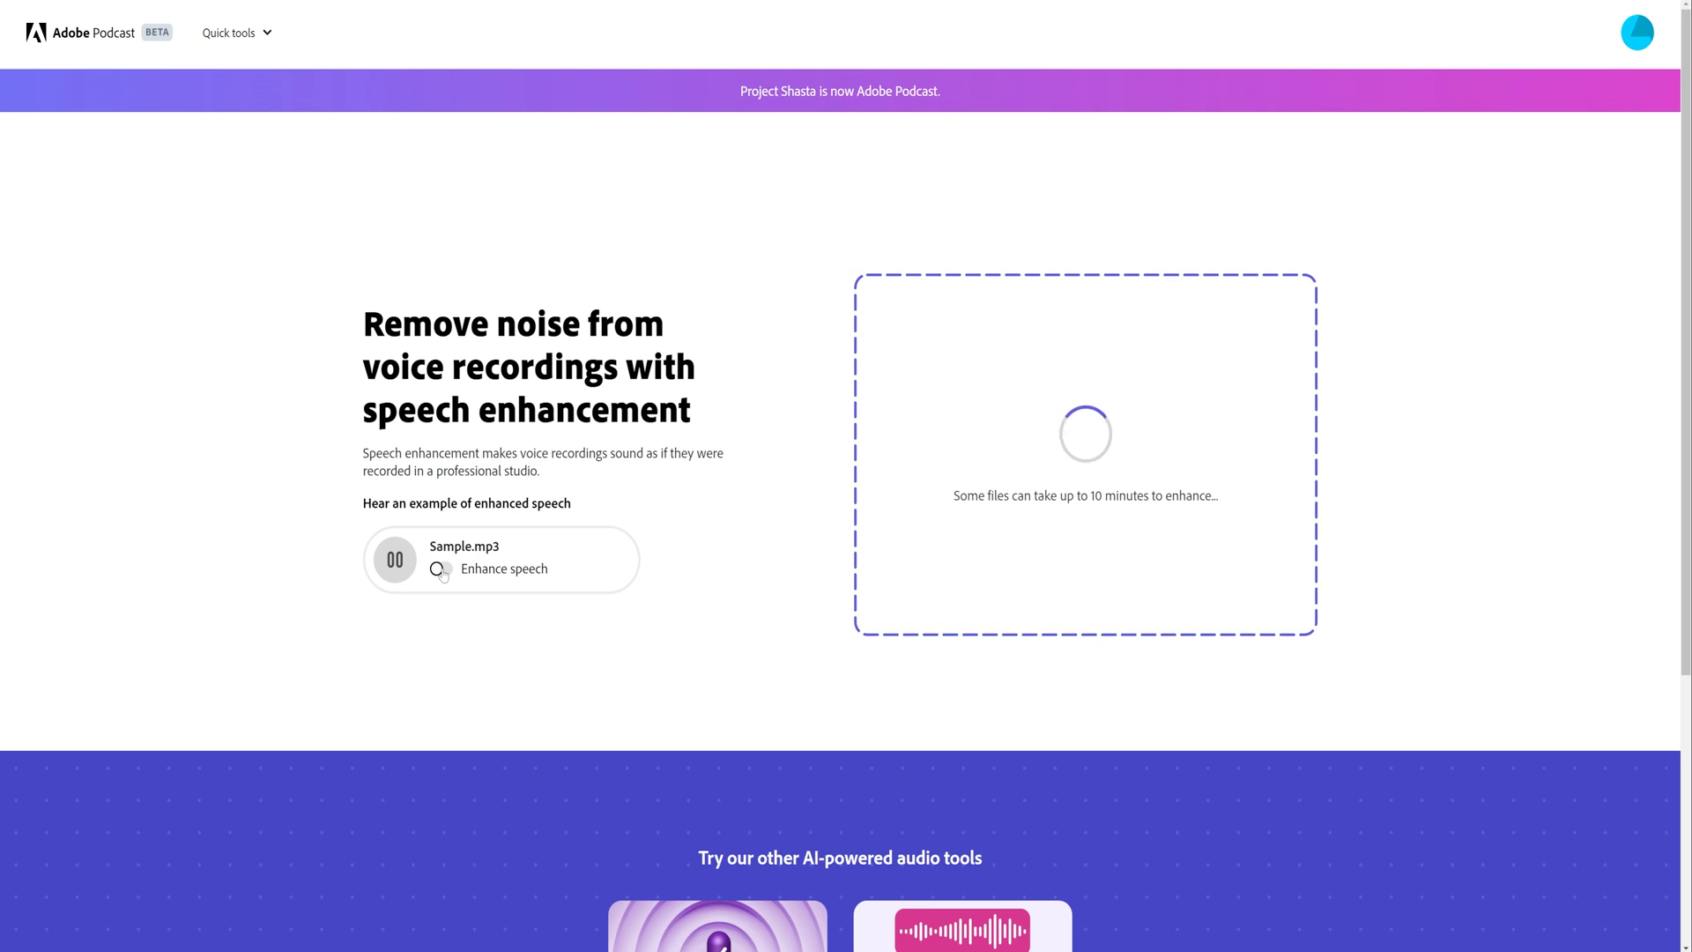
left_click(441, 570)
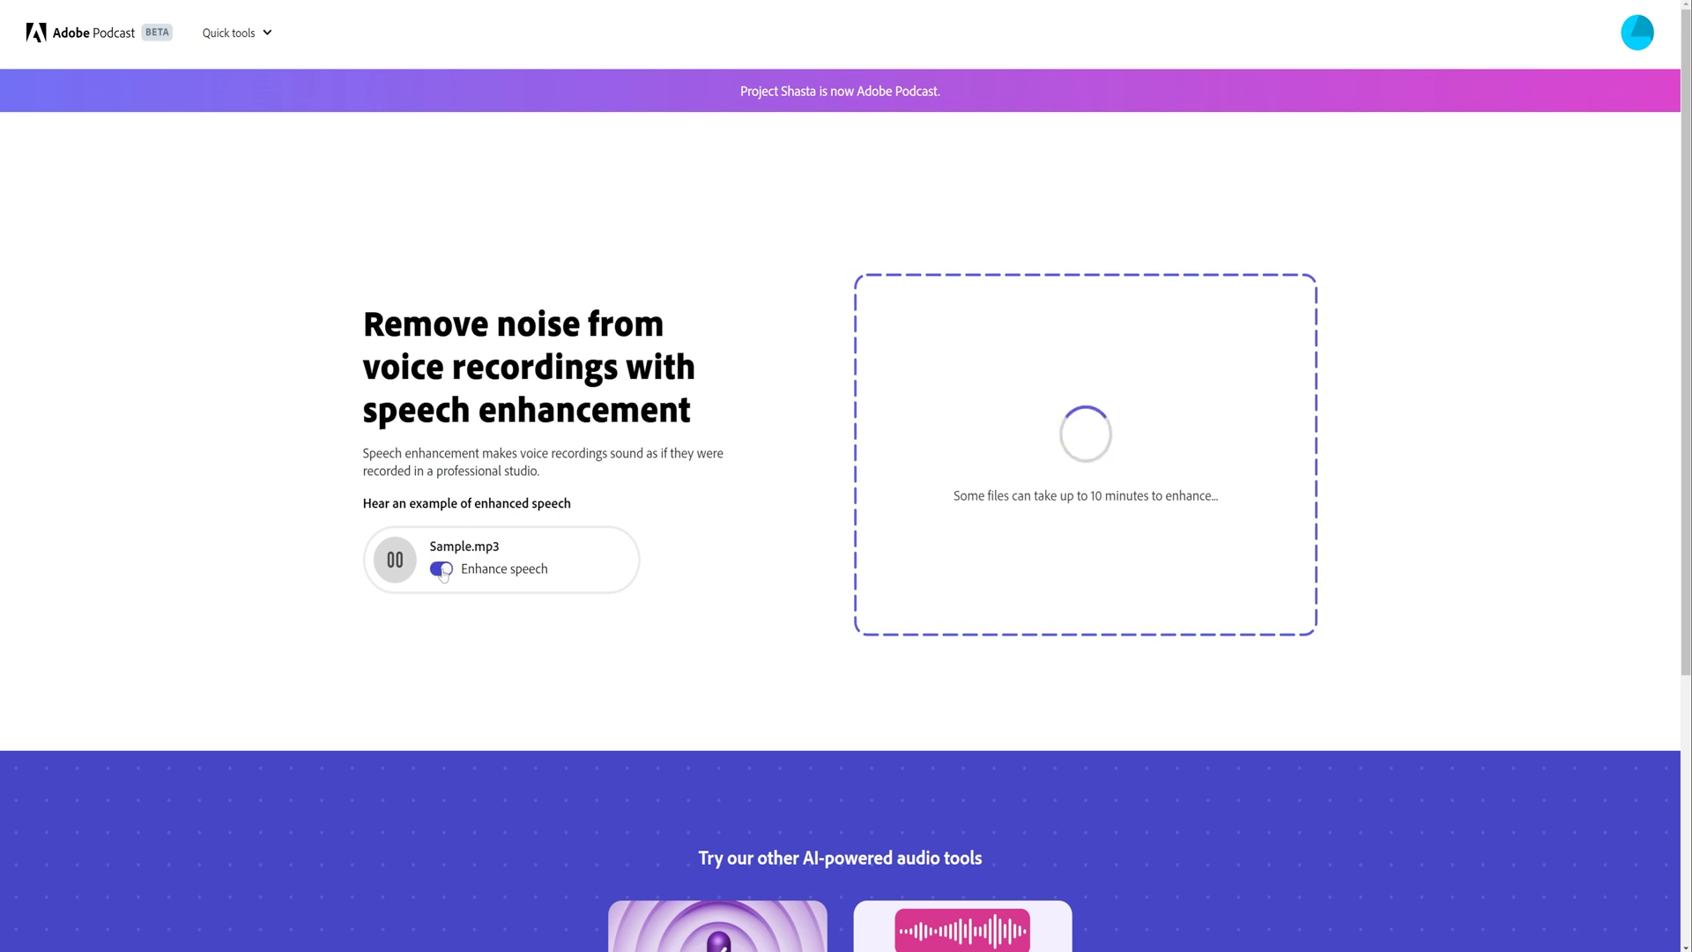
left_click(439, 570)
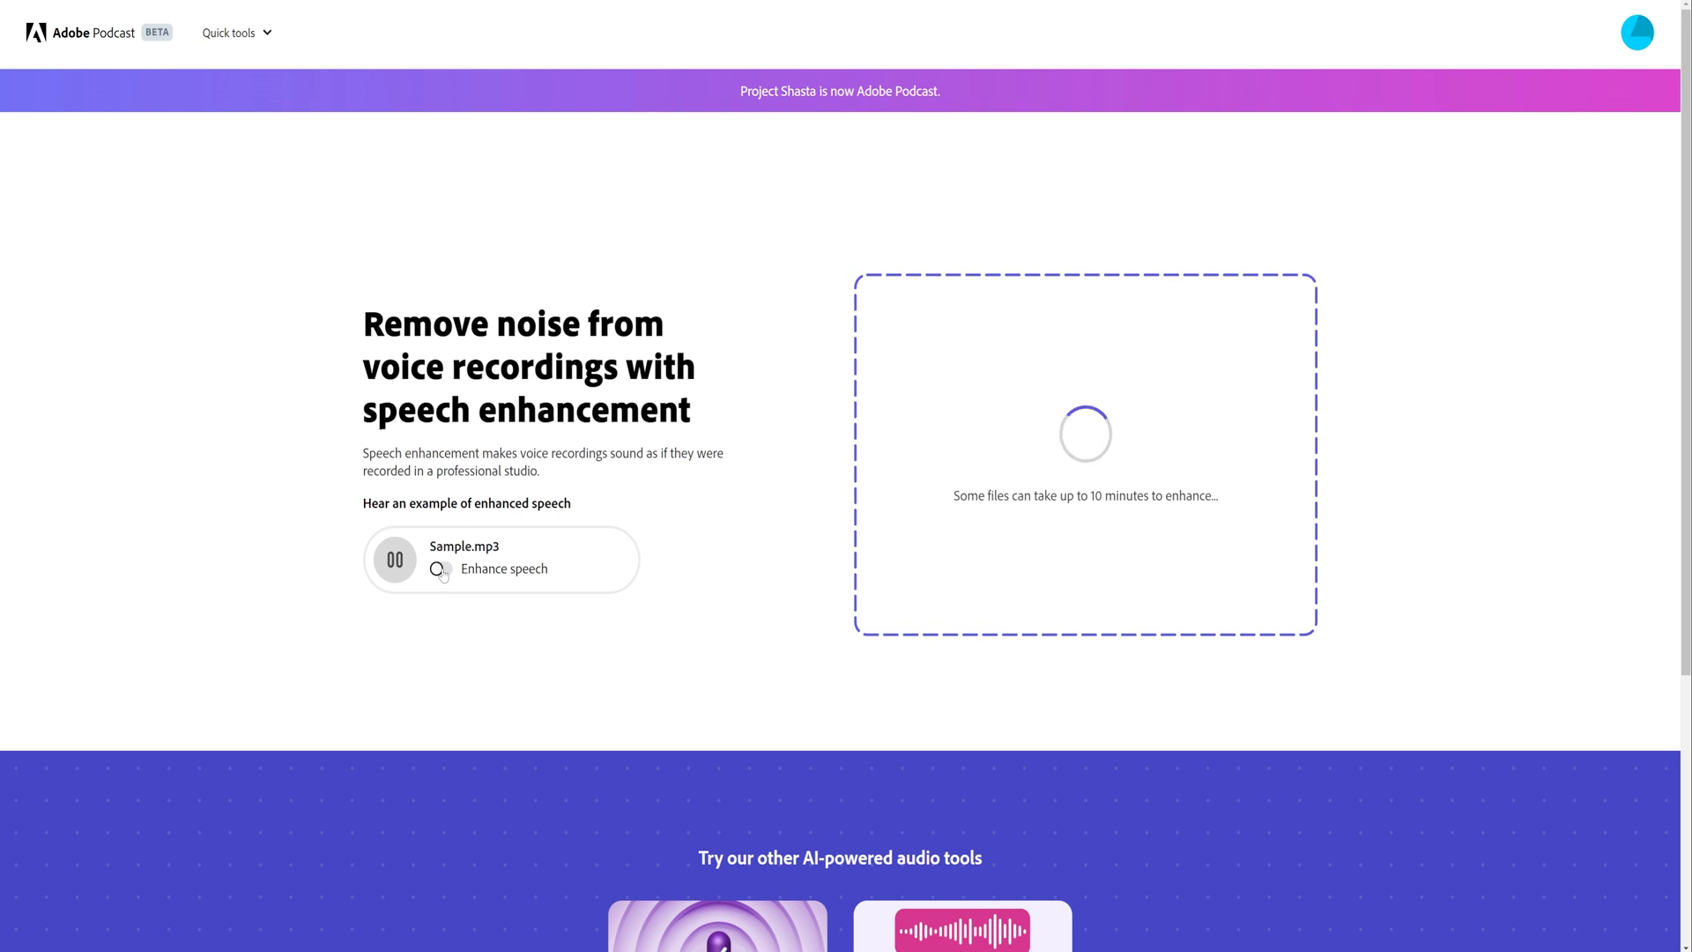
left_click(439, 569)
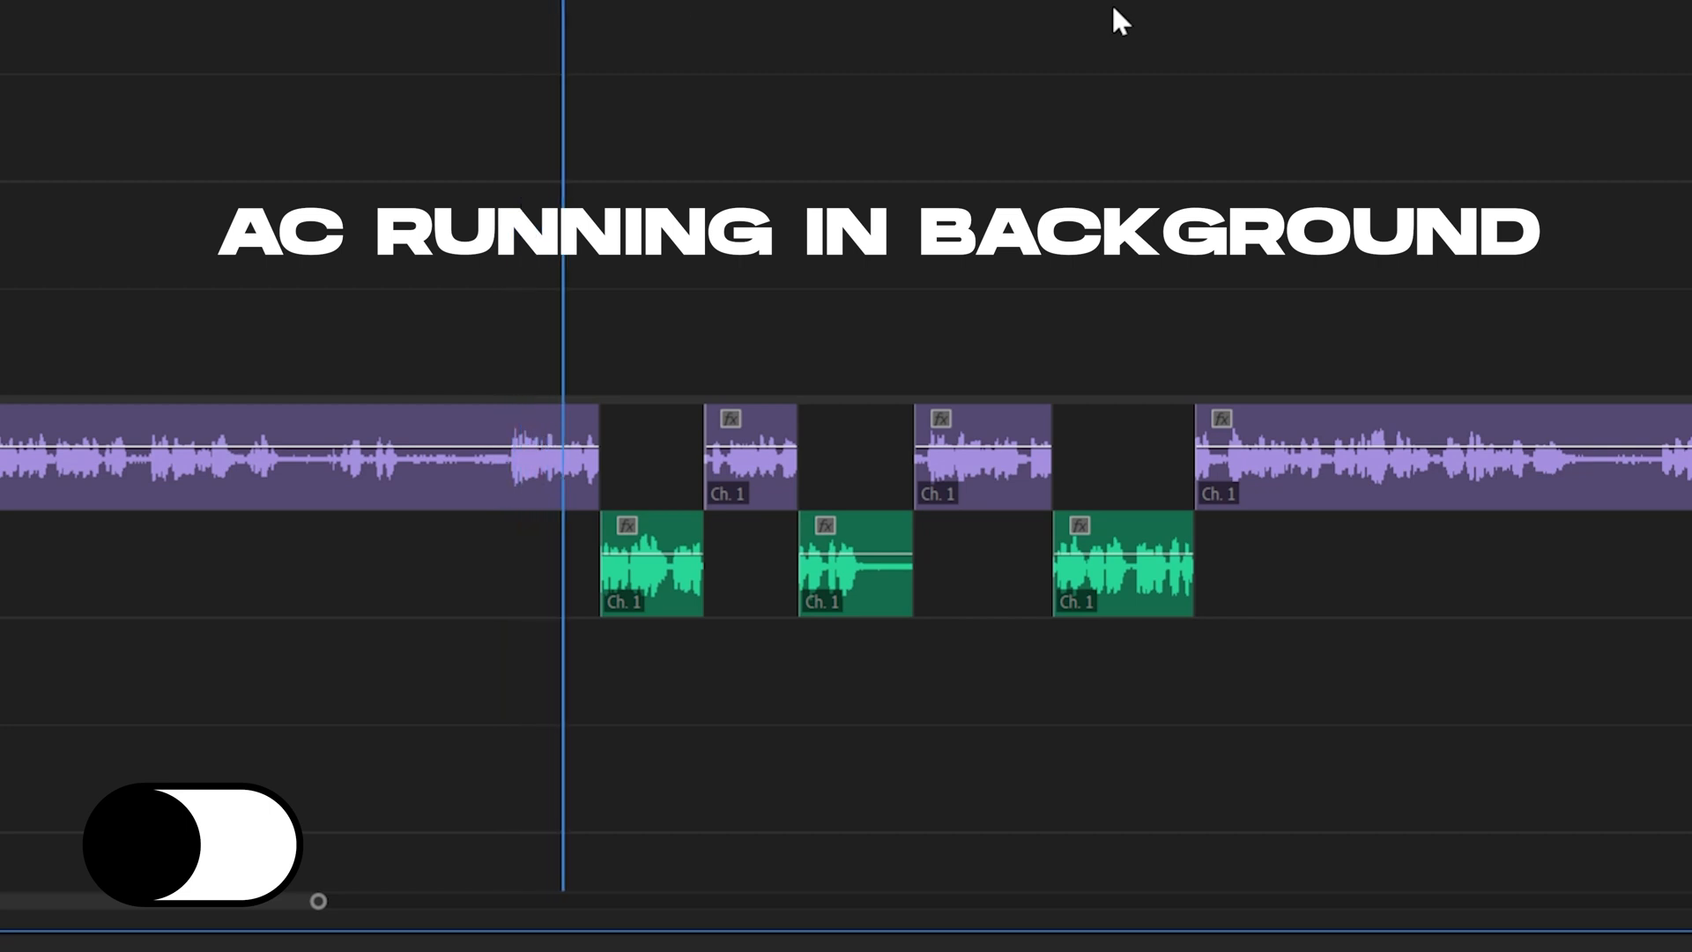
- Play the timeline across the alternating original and AI-enhanced audio clips
left_click(192, 844)
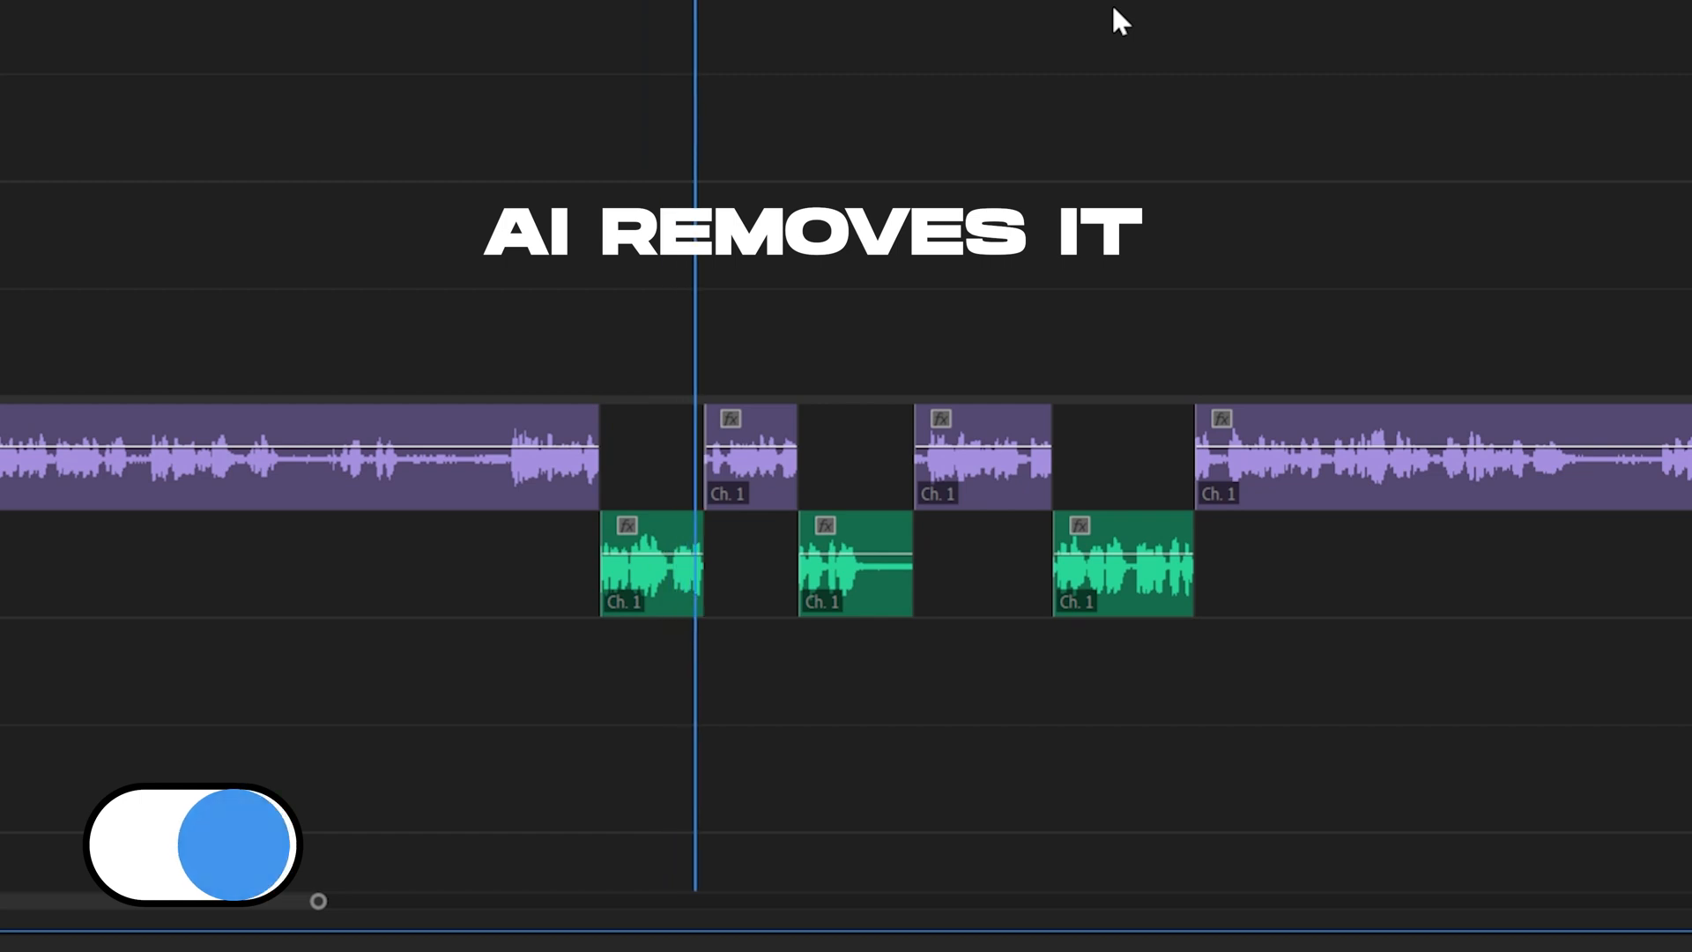
left_click(192, 844)
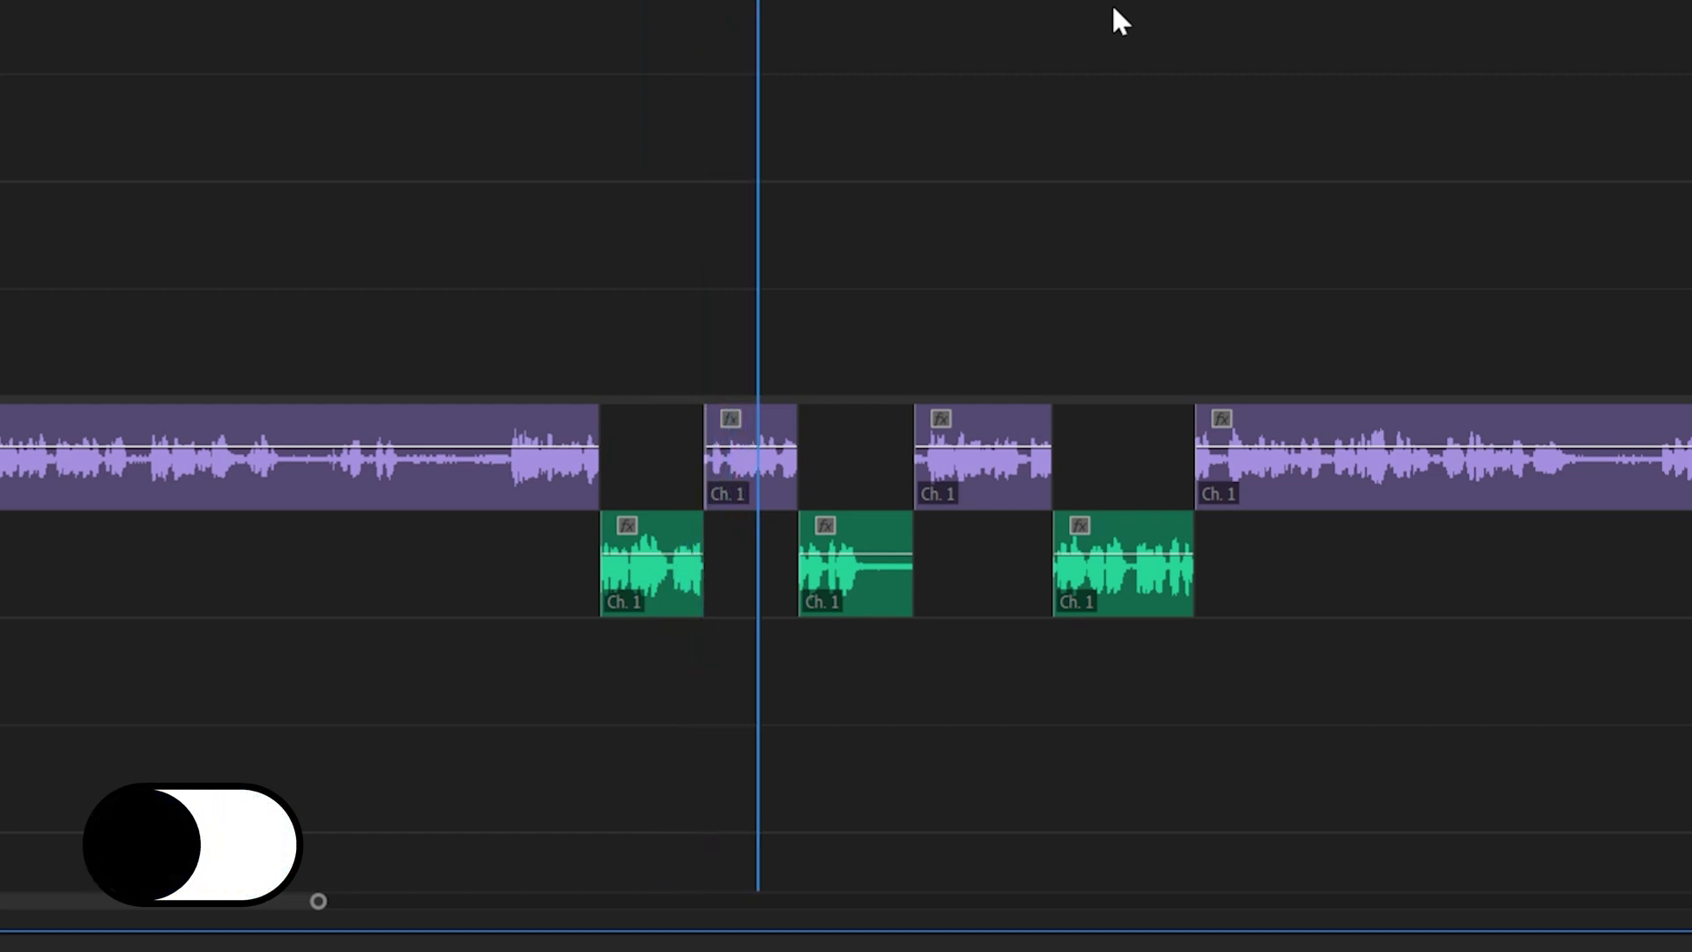
left_click(191, 846)
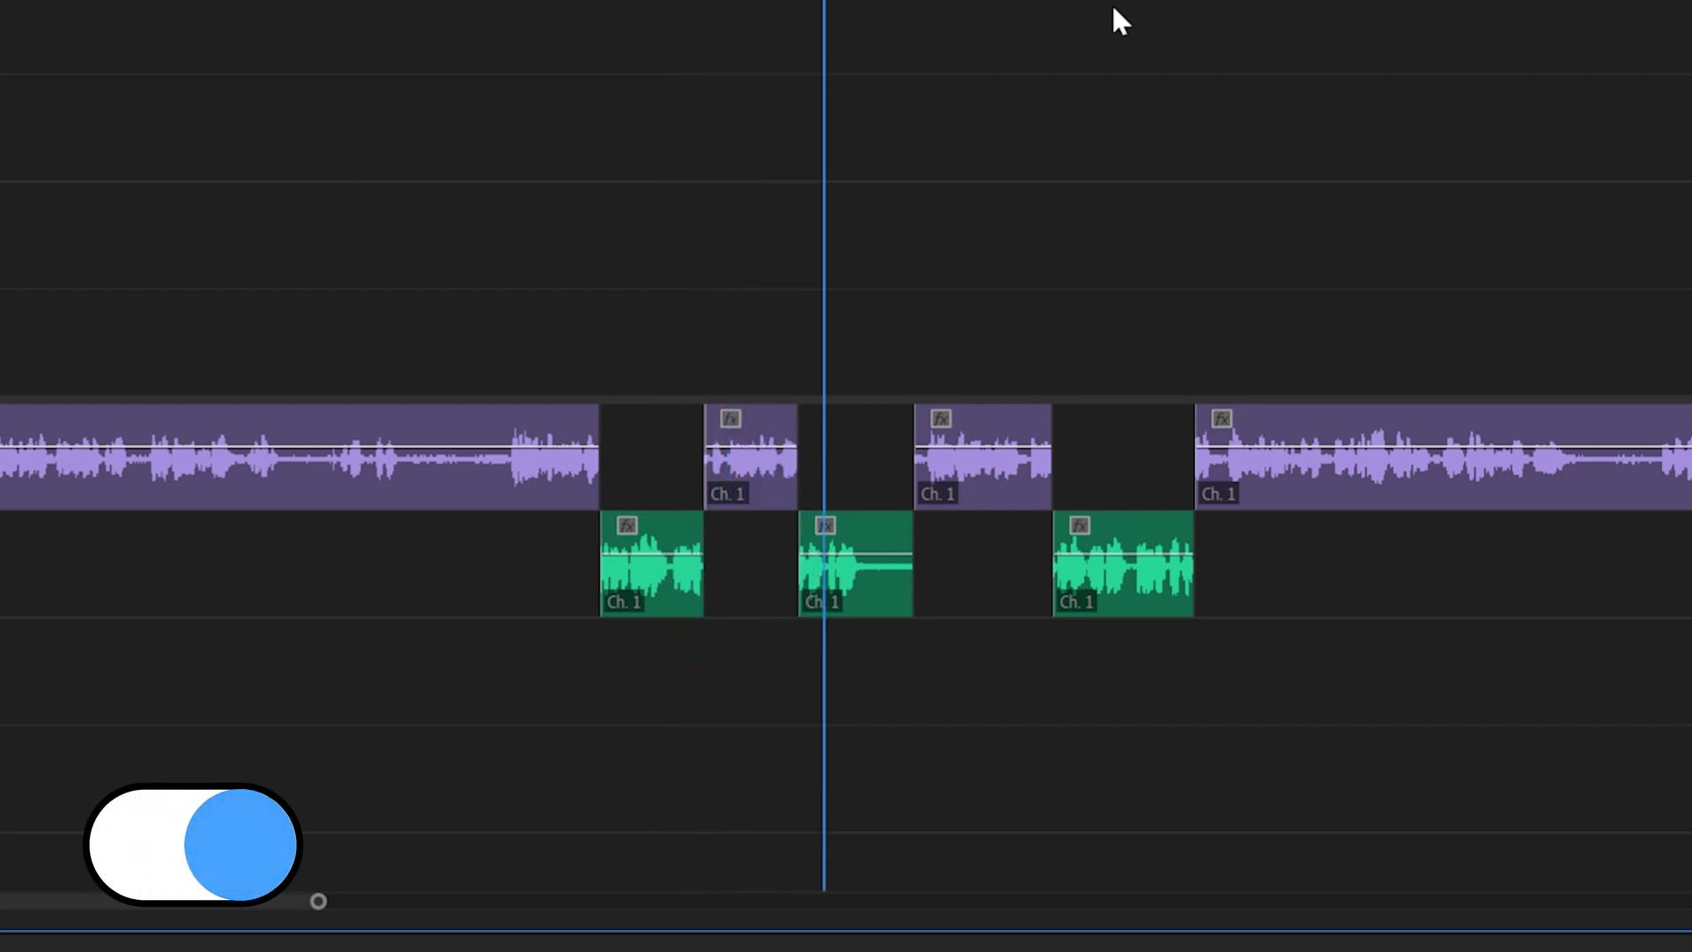
left_click(192, 844)
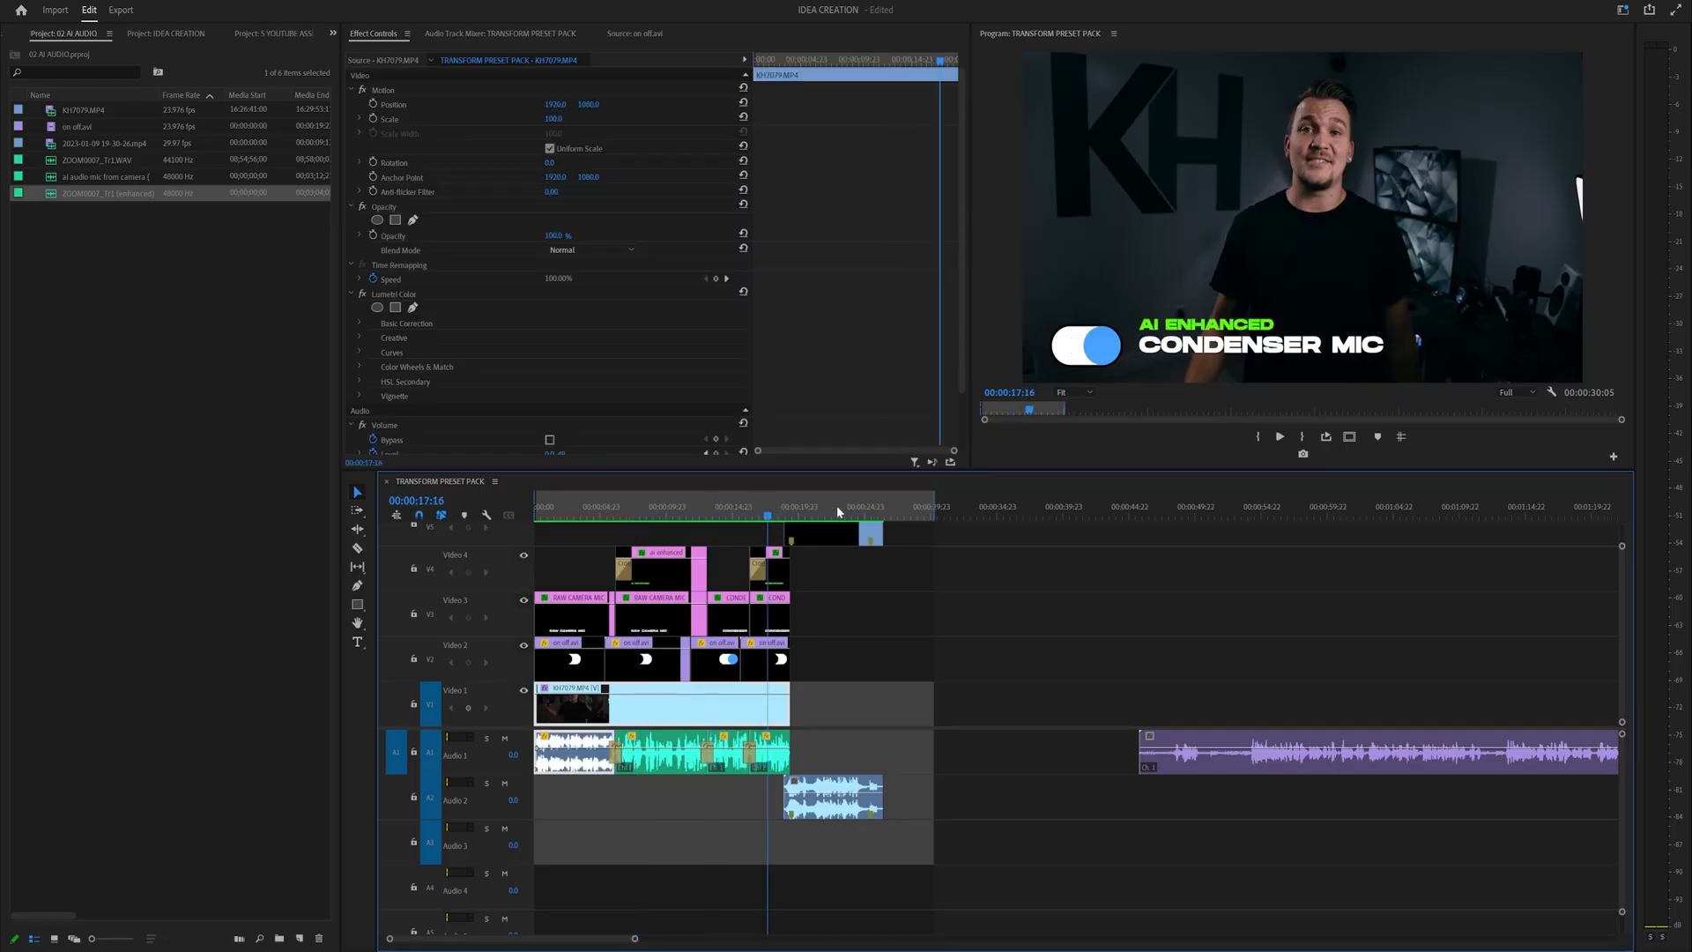
- Move the playhead into the AI enhanced condenser mic section of the sequence
left_click(1280, 518)
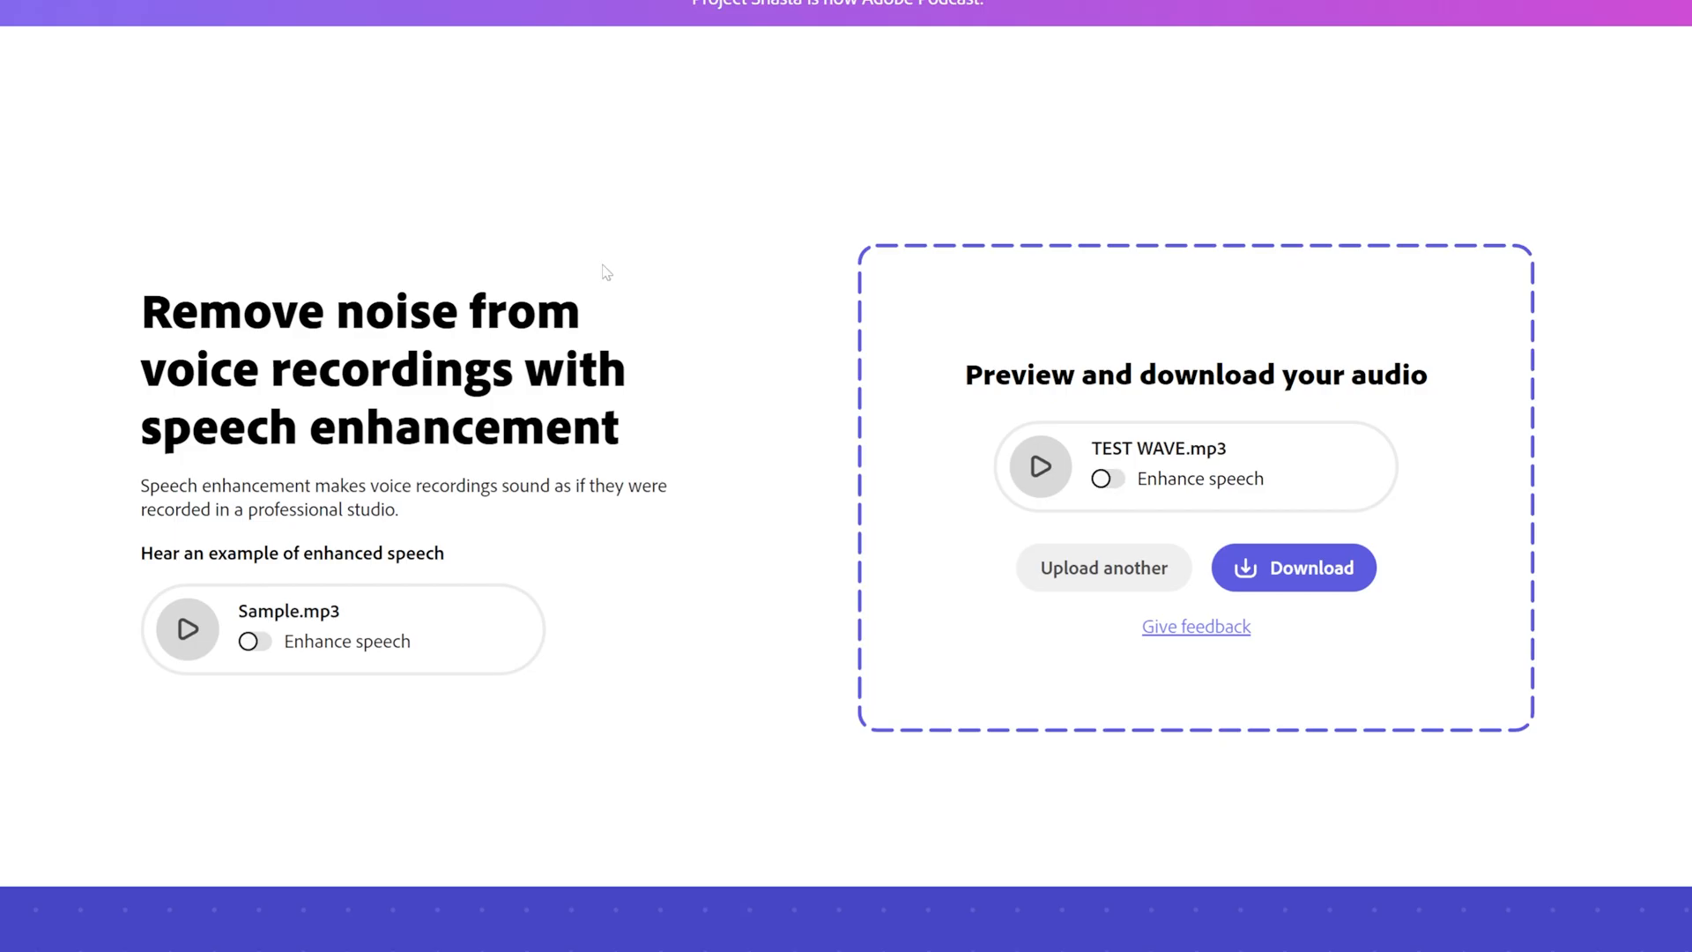
- Switch Enhance speech on for Sample.mp3 while TEST WAVE.mp3 awaits download
left_click(256, 641)
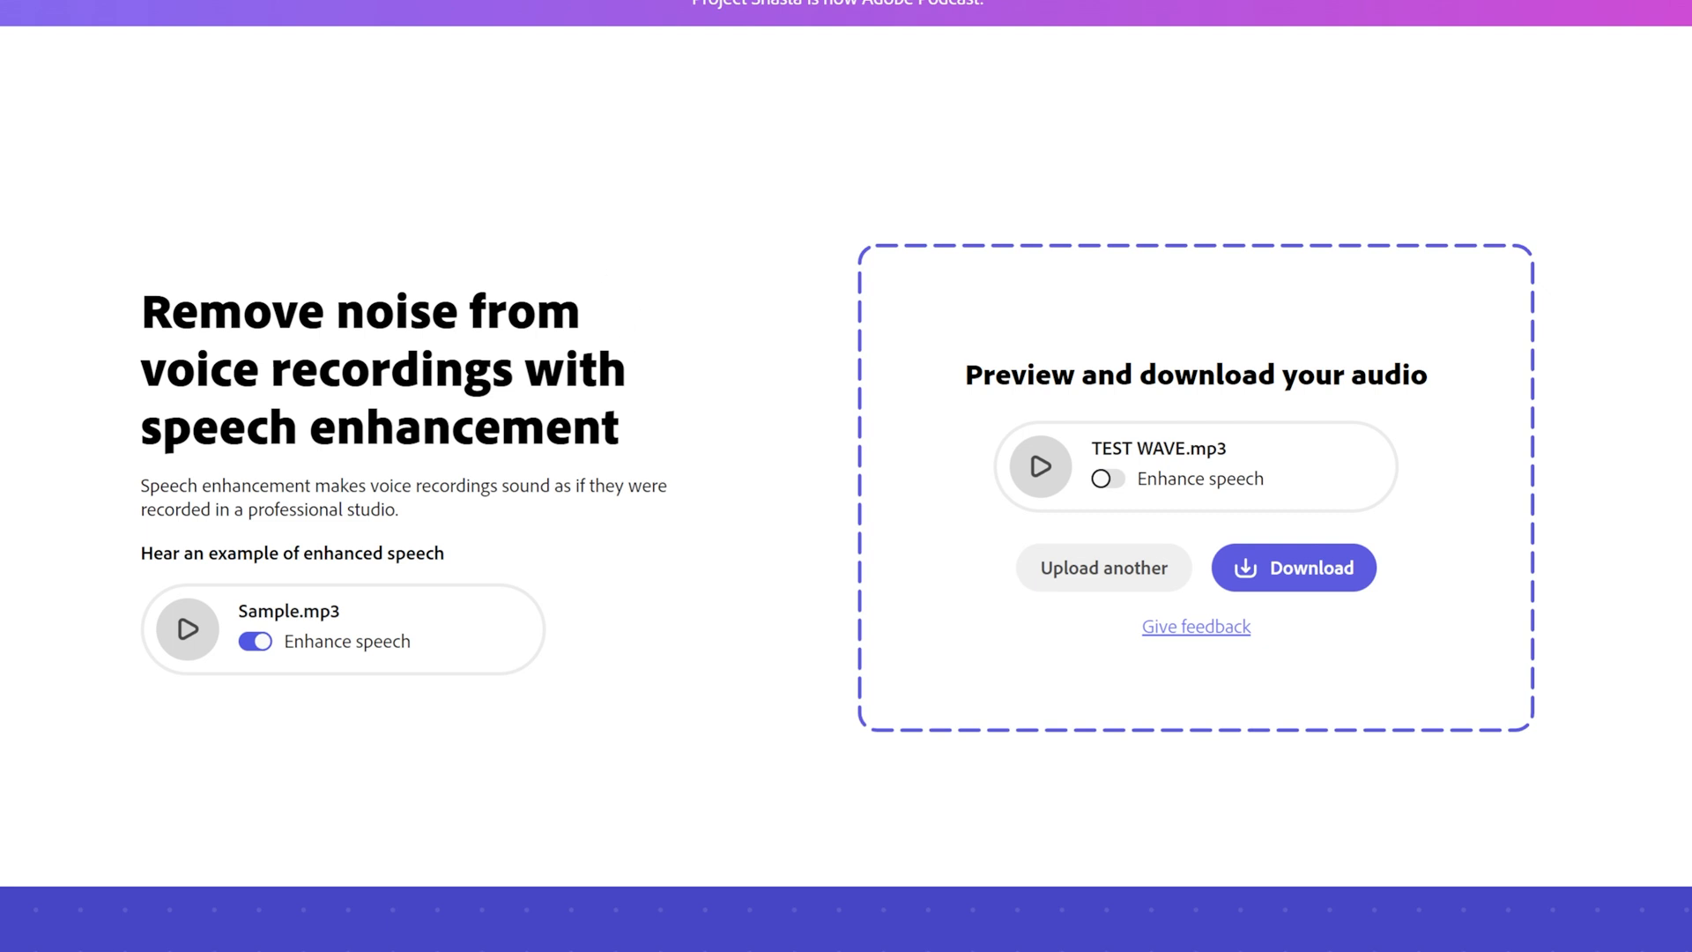
mouse_move(580, 277)
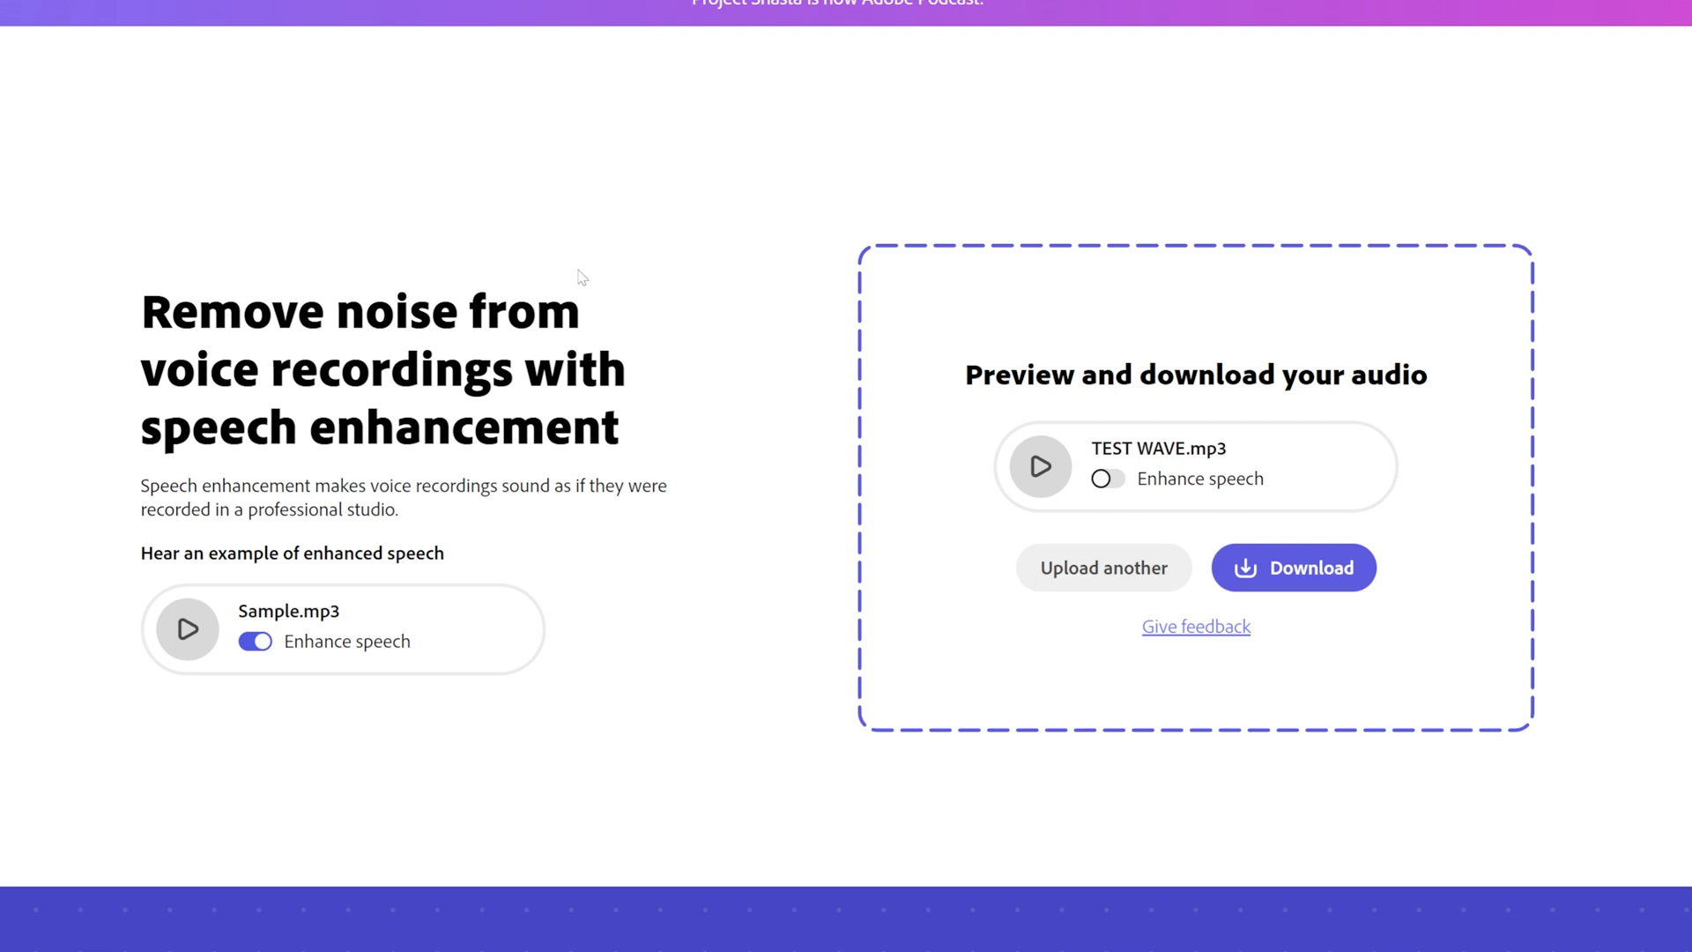